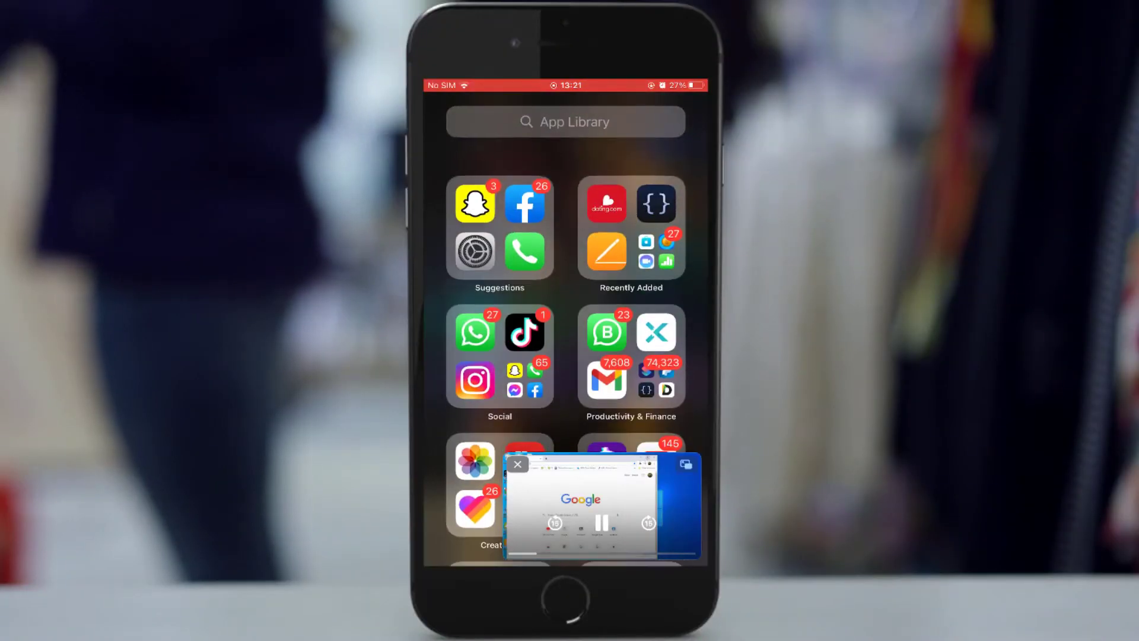
- Dismiss the App Library search and swipe back to the first Home Screen app page
{"action": "left_click", "coordinate": [564, 121]}
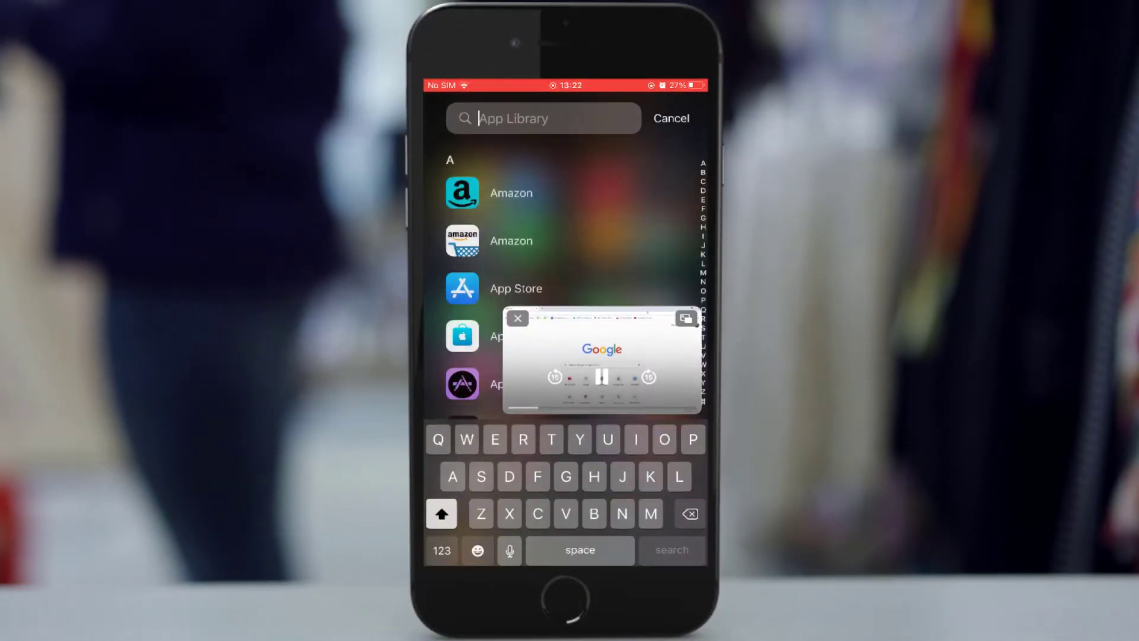
{"action": "left_click", "coordinate": [671, 118]}
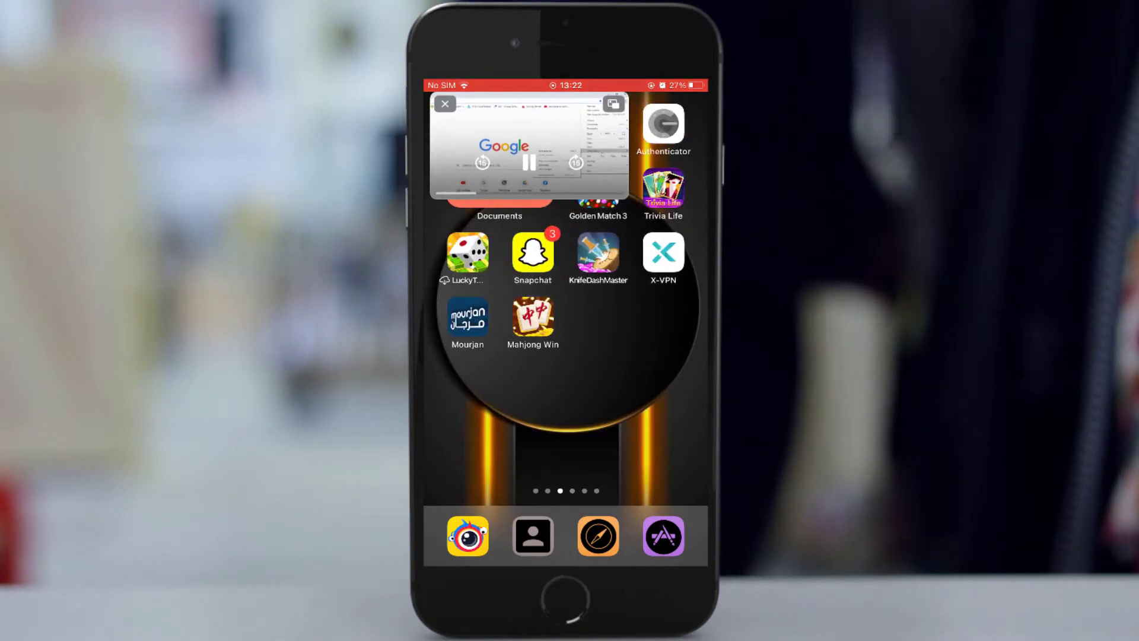
{"action": "scroll", "scroll_direction": "left", "scroll_amount": 3}
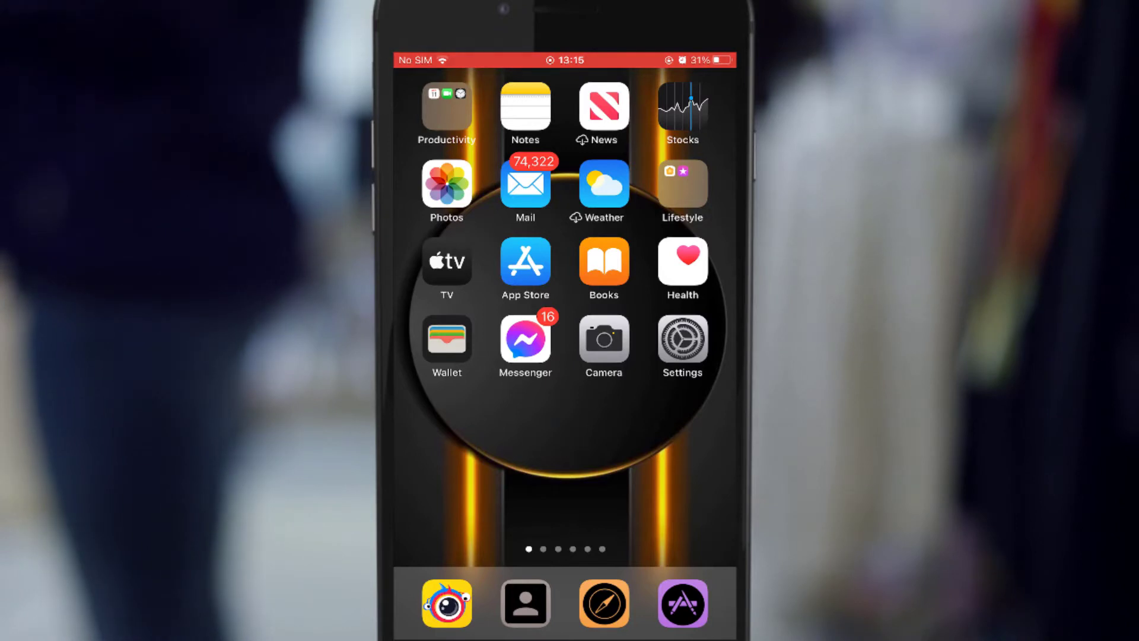
- Turn on Start PiP Automatically under Settings > General > Picture in Picture, then return to the main list
{"action": "left_click", "coordinate": [682, 340]}
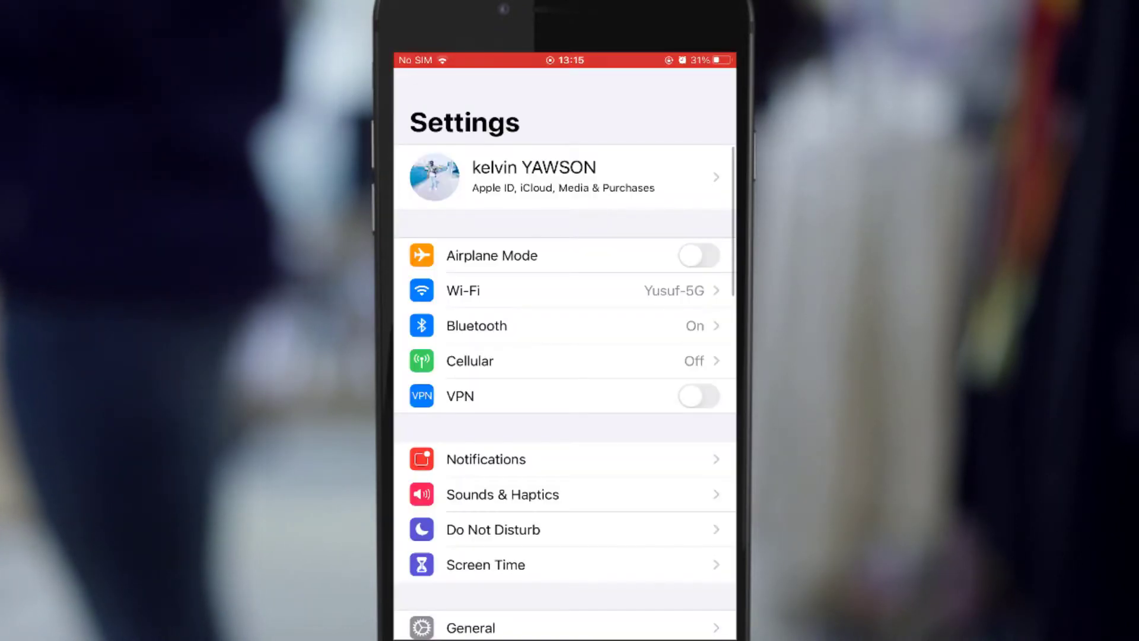
{"action": "scroll", "scroll_direction": "down", "scroll_amount": 3}
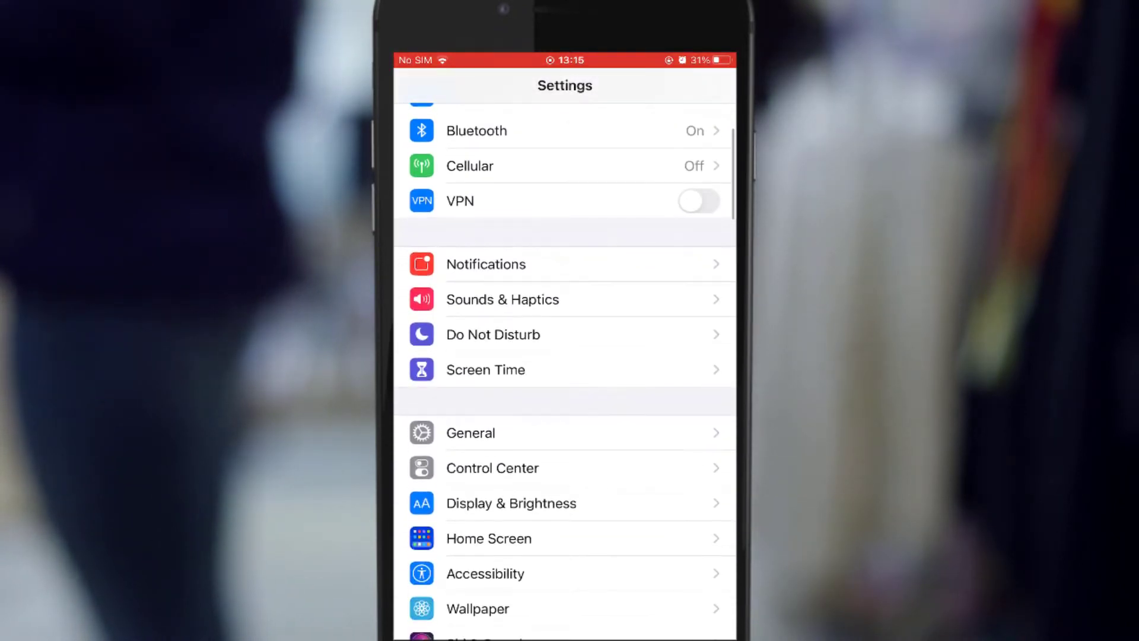
{"action": "left_click", "coordinate": [470, 432]}
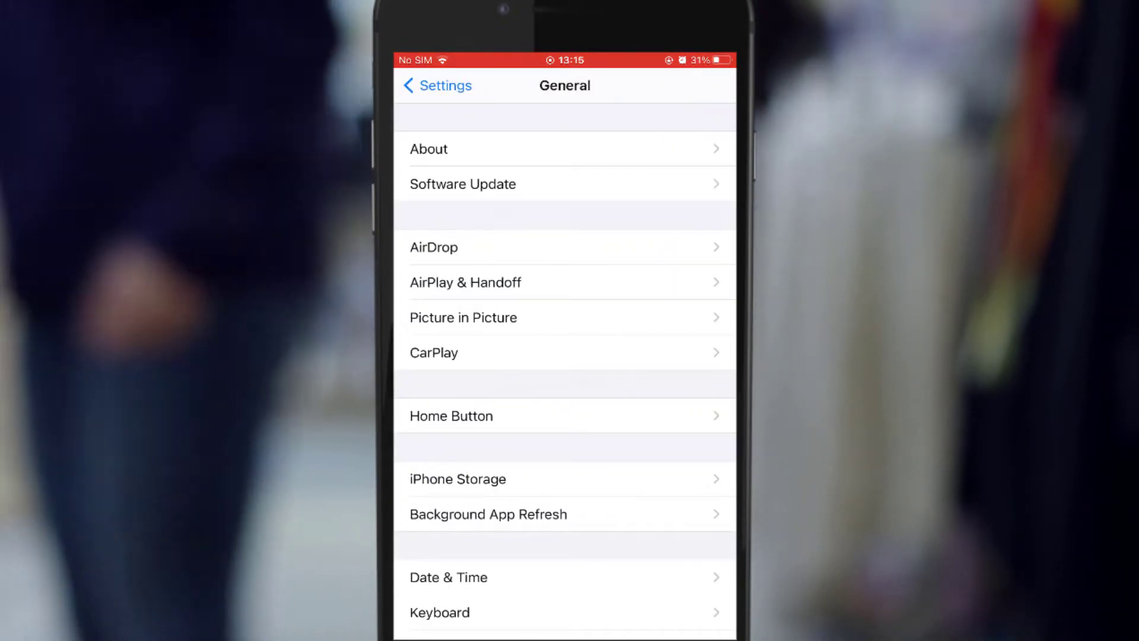
{"action": "left_click", "coordinate": [463, 318]}
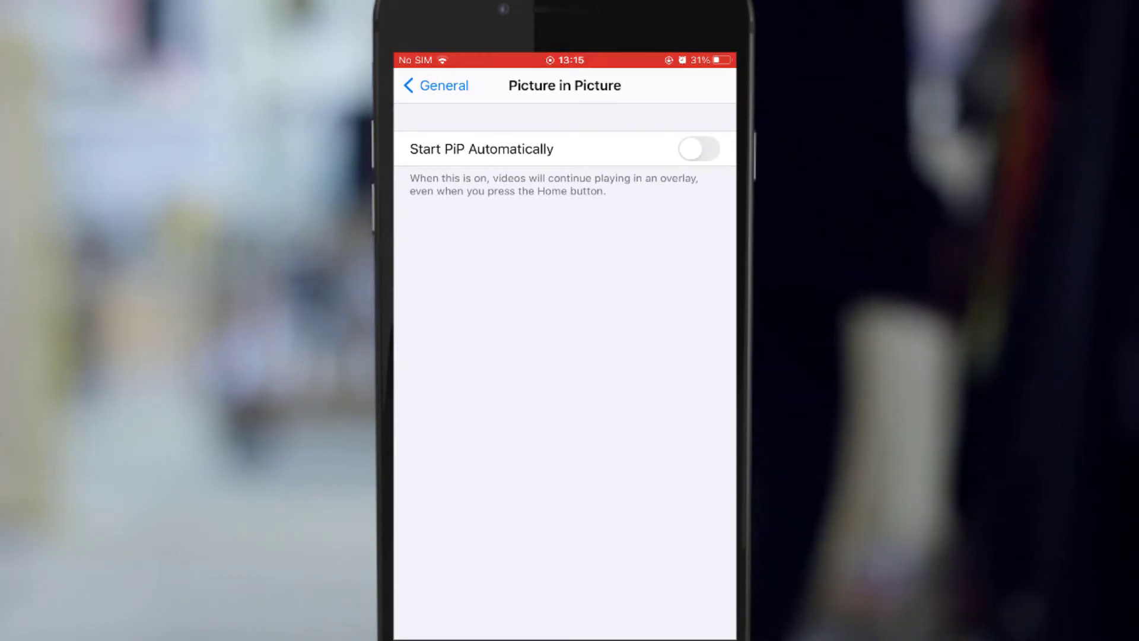
{"action": "left_click", "coordinate": [698, 149]}
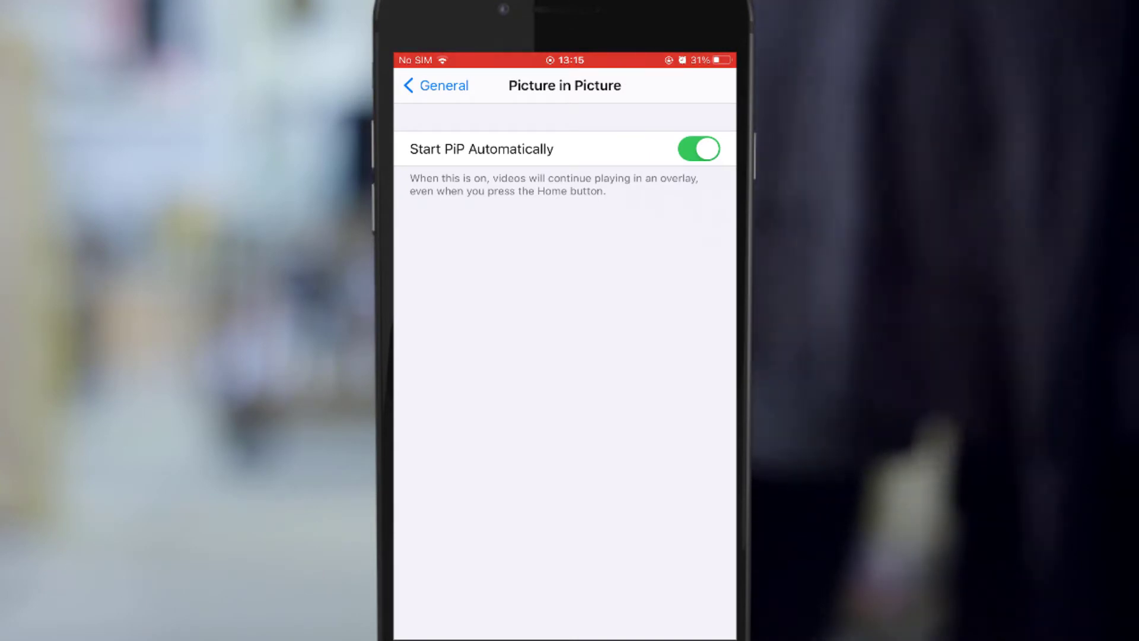
{"action": "left_click", "coordinate": [436, 85]}
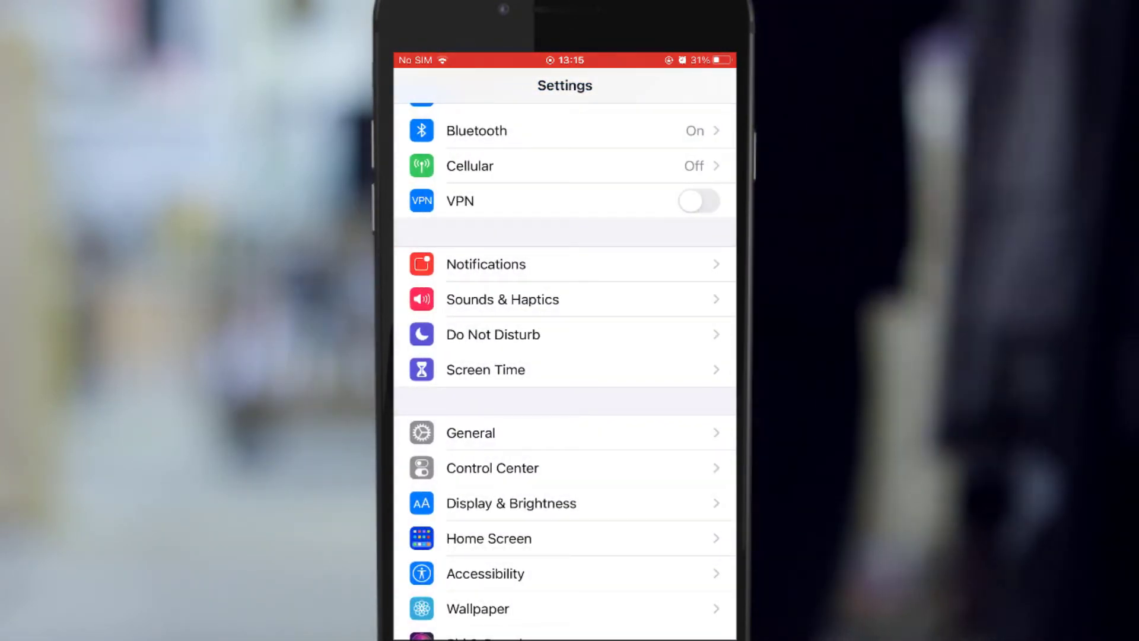
- Switch on Allow Untrusted Shortcuts in the Shortcuts settings
{"action": "scroll", "scroll_direction": "down", "scroll_amount": 3}
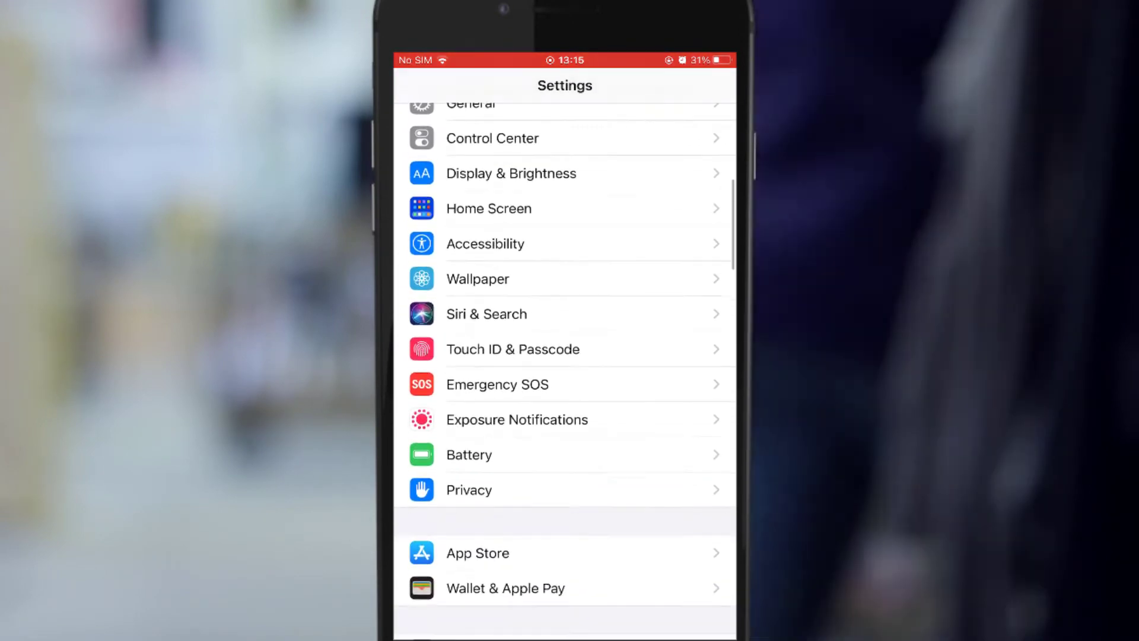
{"action": "scroll", "scroll_direction": "down", "scroll_amount": 3}
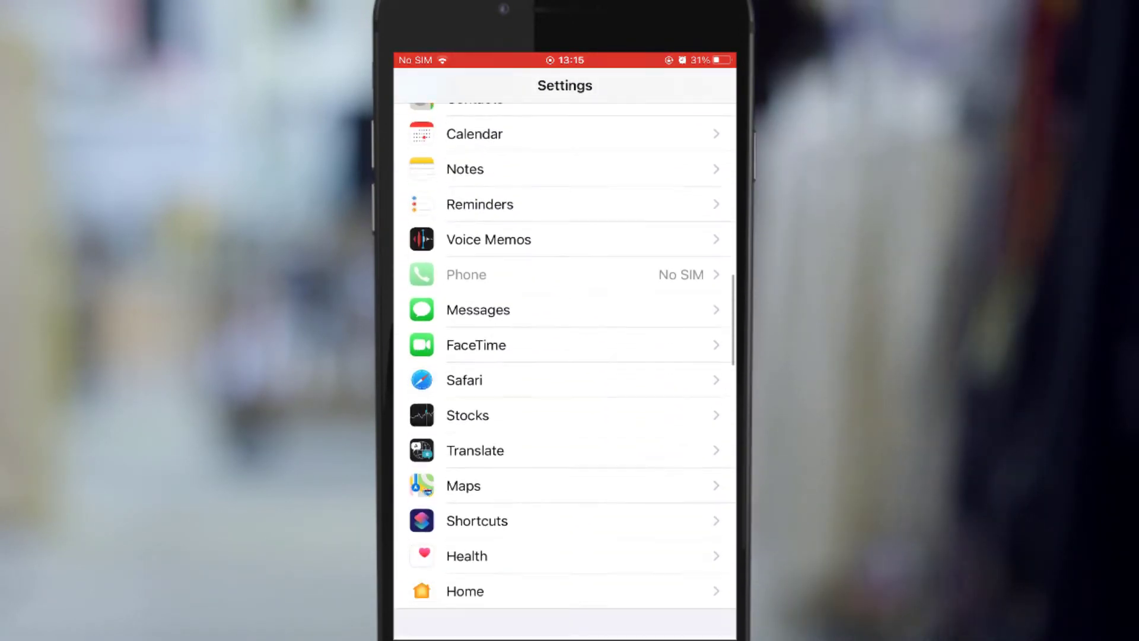
{"action": "scroll", "scroll_direction": "down", "scroll_amount": 3}
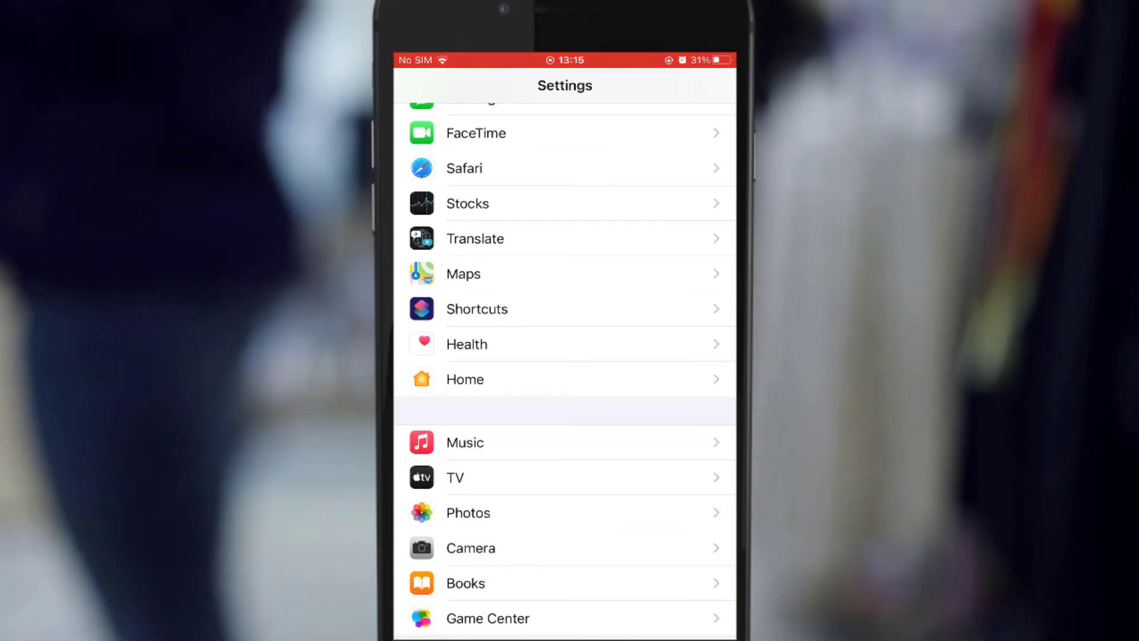
{"action": "left_click", "coordinate": [476, 308]}
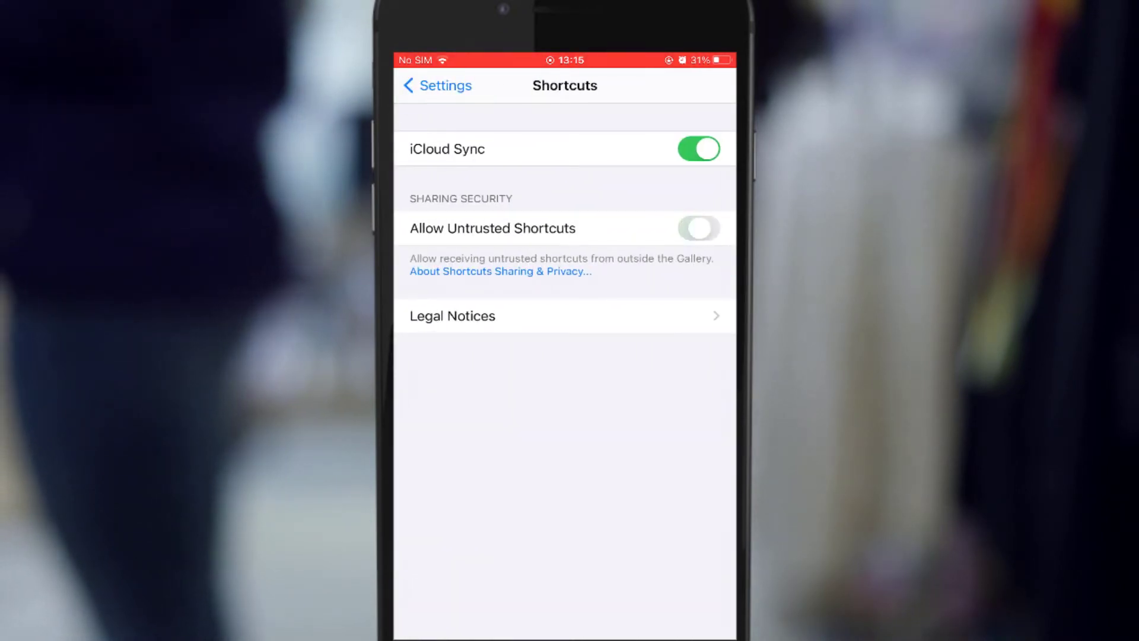
{"action": "left_click", "coordinate": [698, 229]}
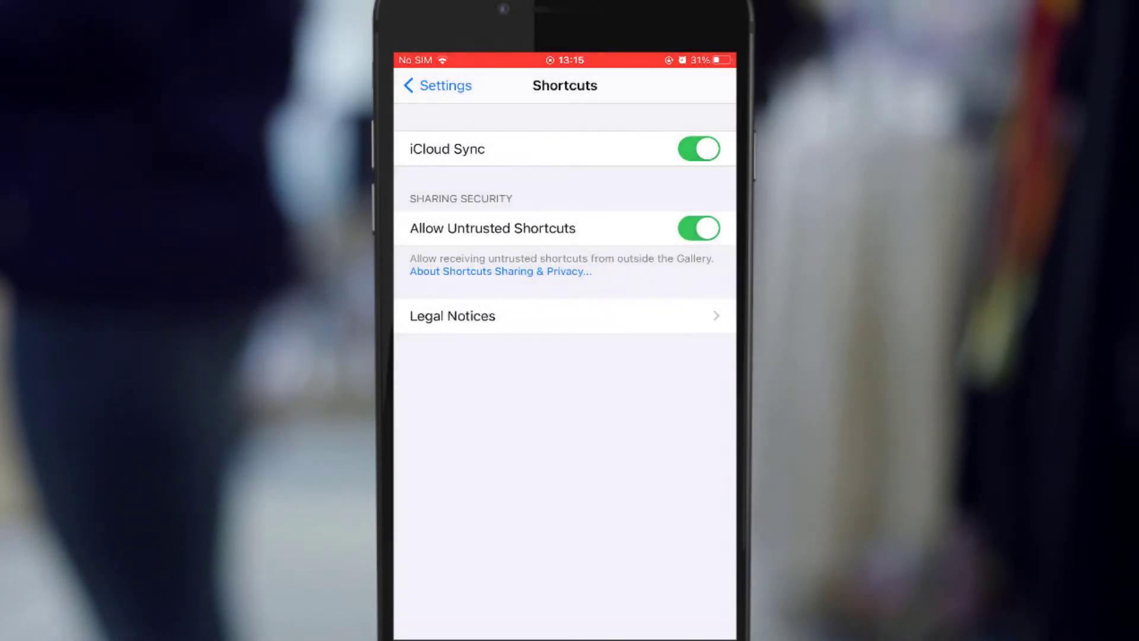
{"action": "left_click", "coordinate": [698, 229]}
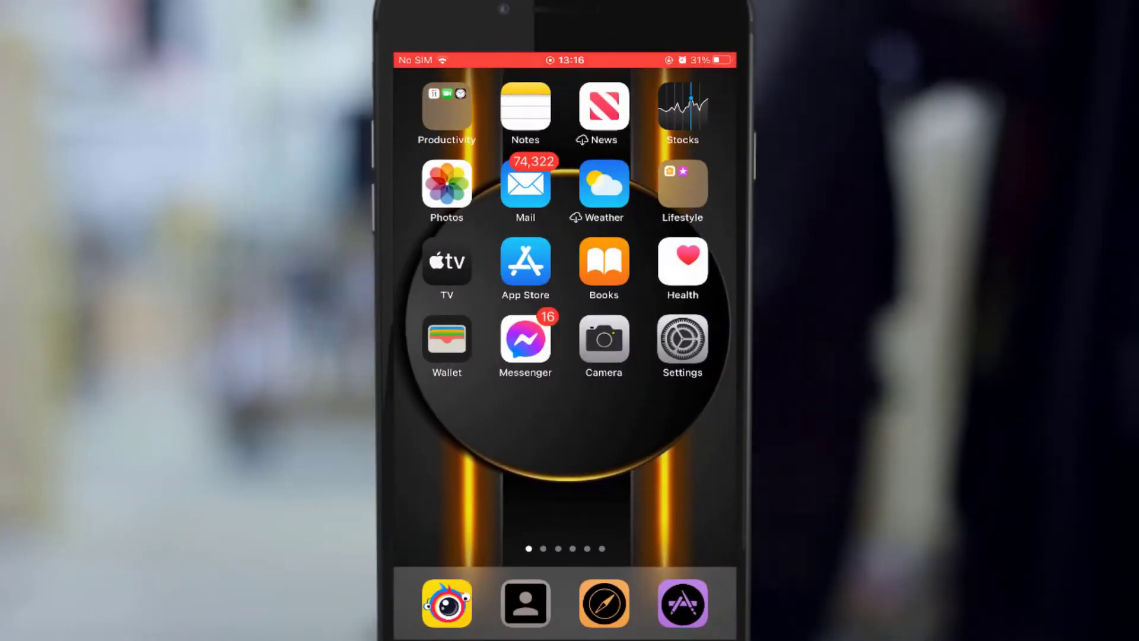
- Share the HOW TO CUSTOMIZE CHROME BROWSER video and bring up the full iOS share sheet
{"action": "scroll", "scroll_direction": "left", "scroll_amount": 3}
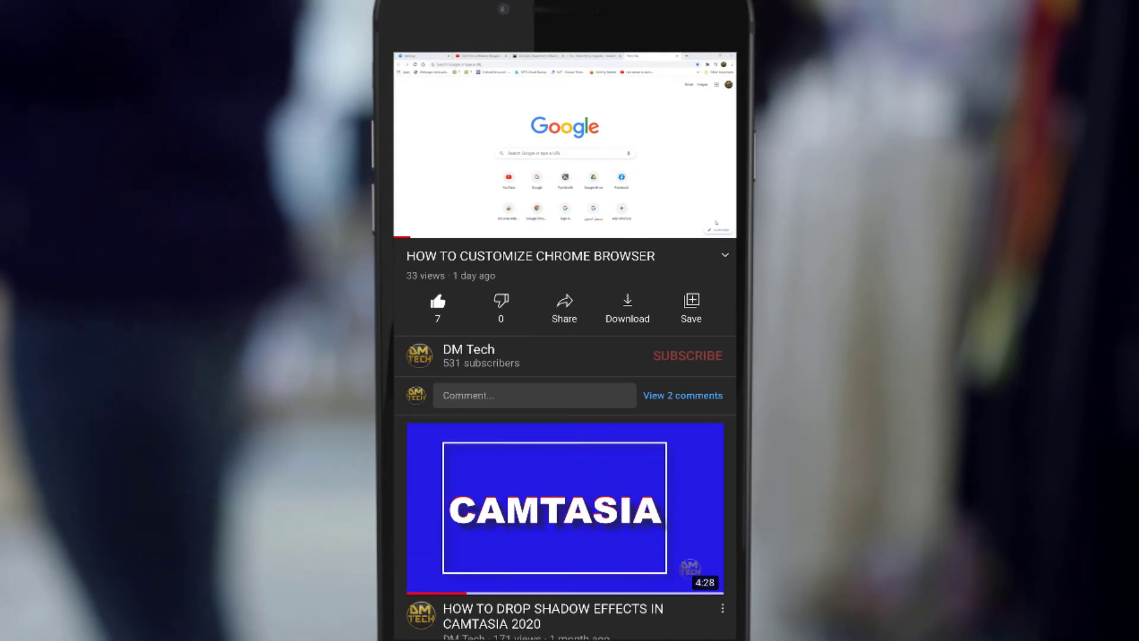
{"action": "left_click", "coordinate": [565, 303]}
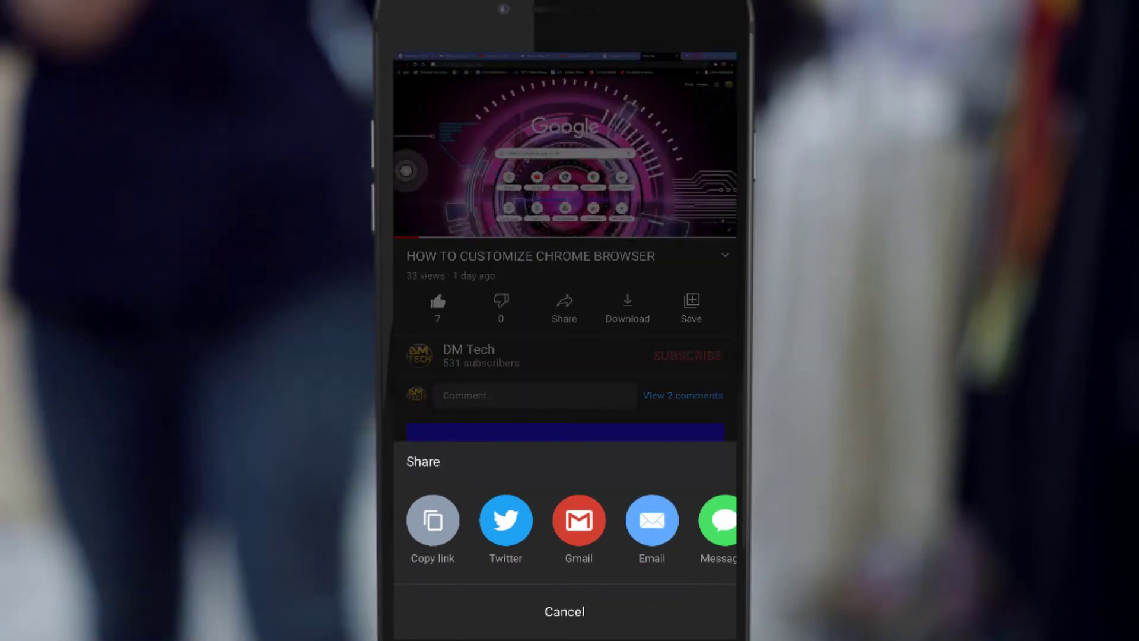
{"action": "left_click", "coordinate": [564, 629]}
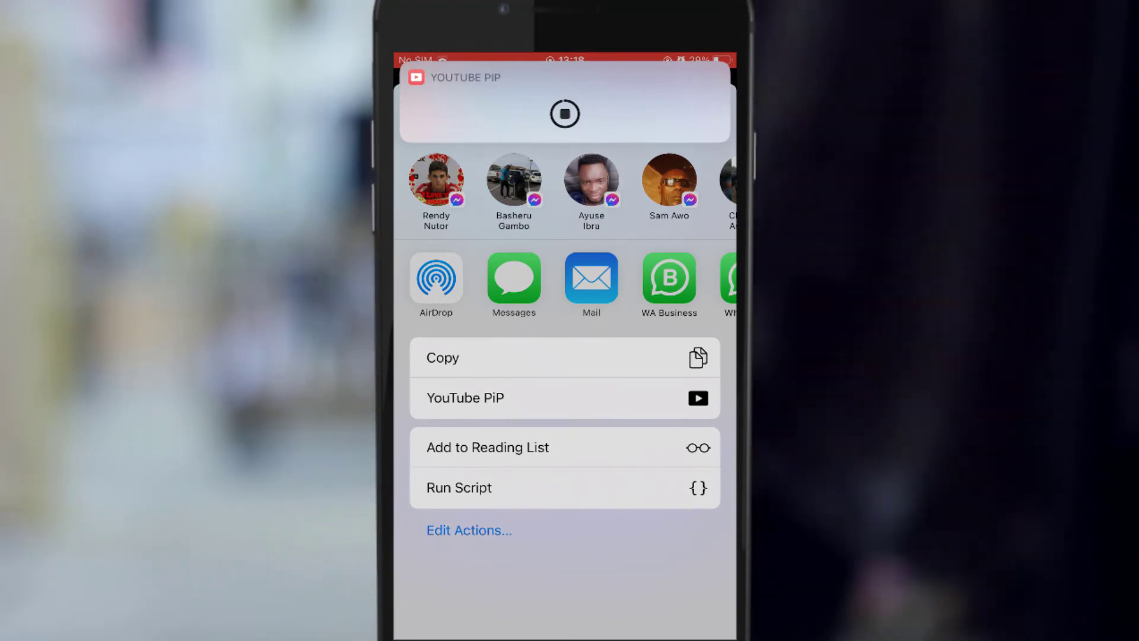
- Run the YouTube PiP shortcut so the video floats in a PiP window, then drag it into place
{"action": "left_click", "coordinate": [465, 398]}
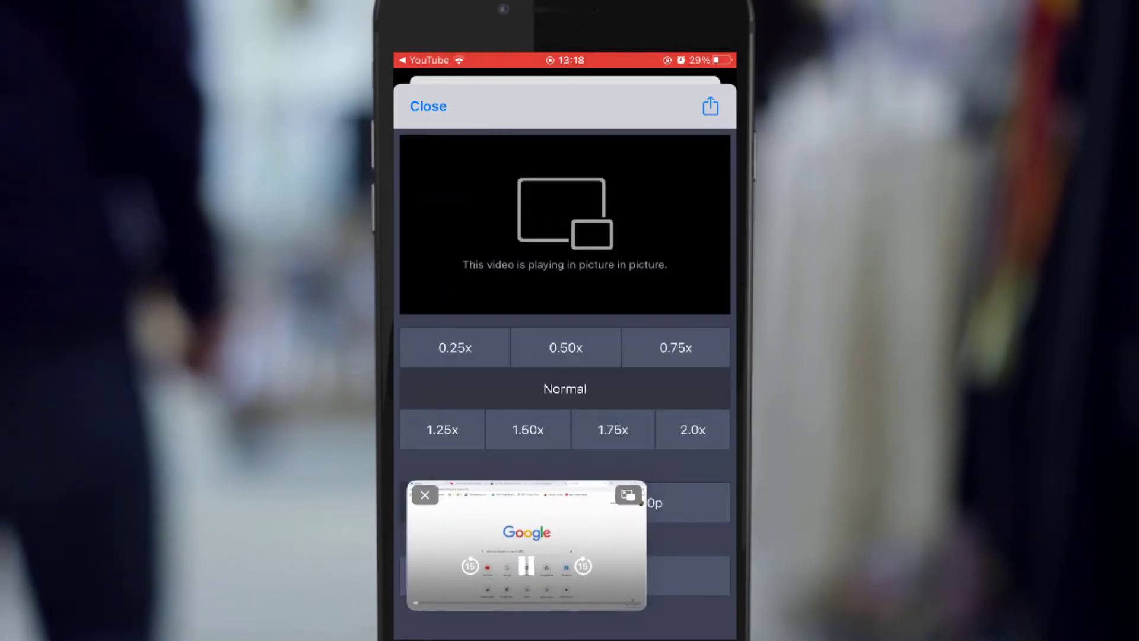
{"action": "left_click_drag", "start_coordinate": [526, 545], "coordinate": [609, 134]}
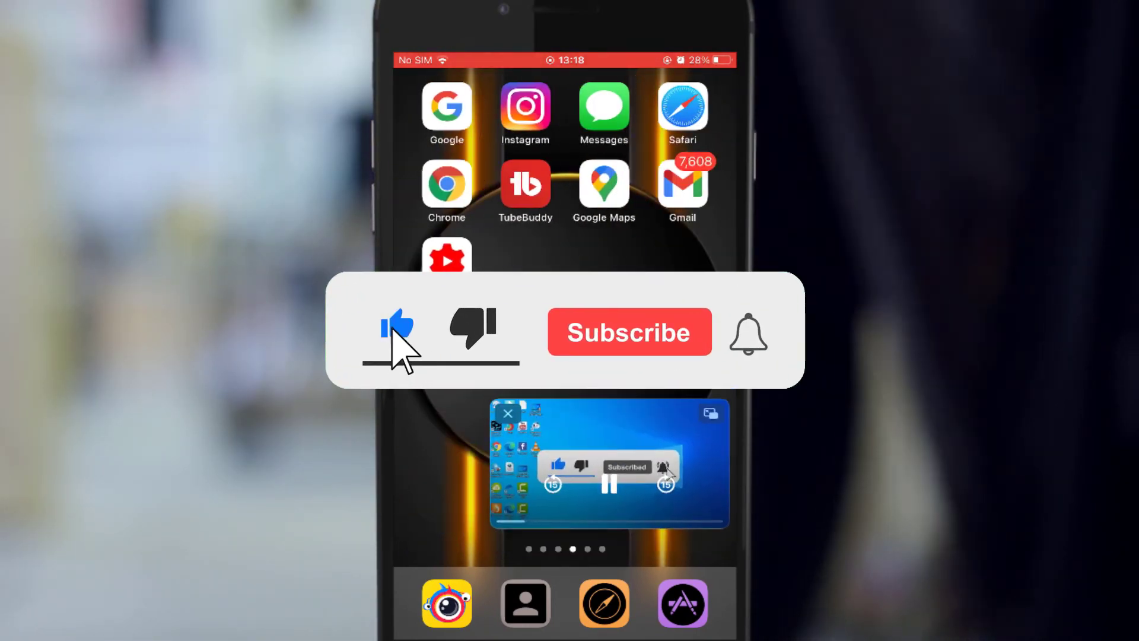
- Move the floating PiP video window near the top of the Home Screen while it keeps playing
{"action": "left_click", "coordinate": [630, 332]}
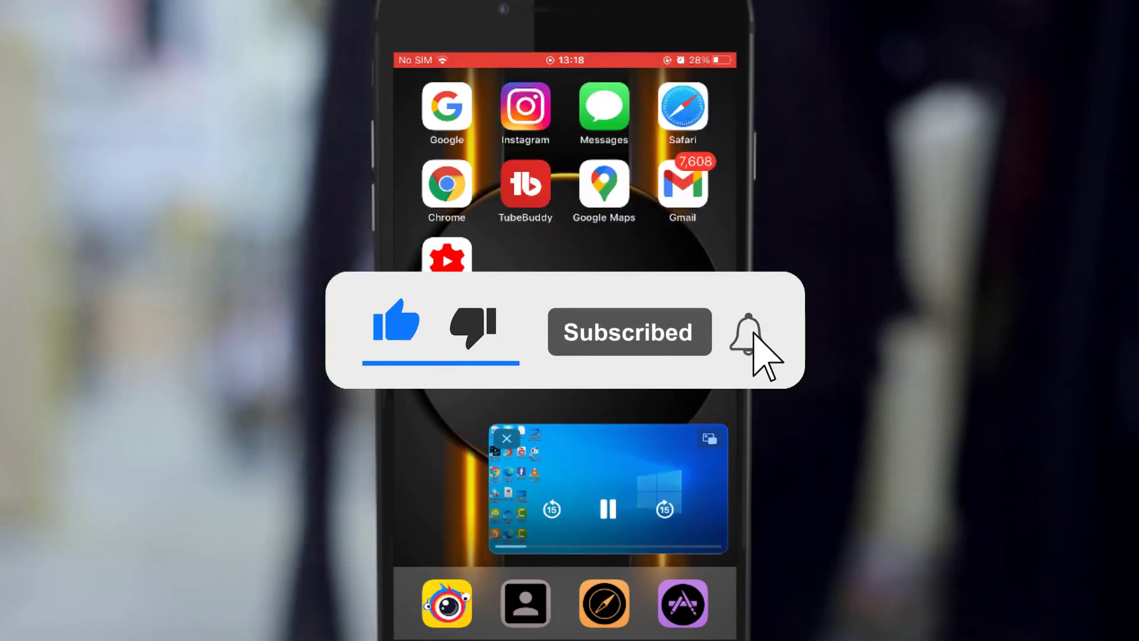
{"action": "left_click", "coordinate": [748, 332]}
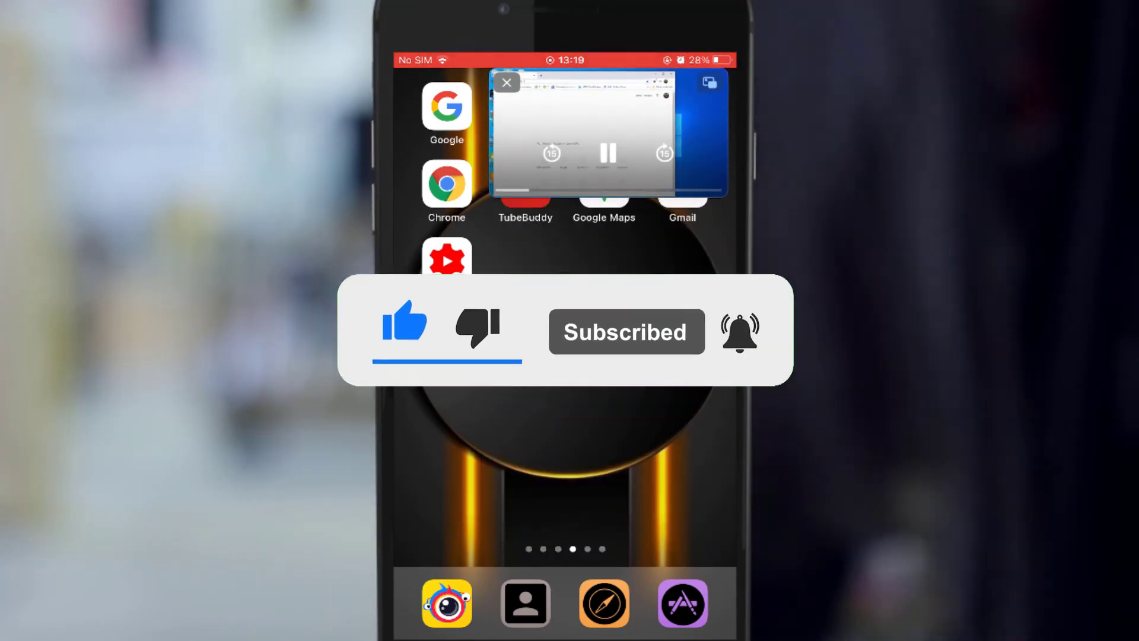